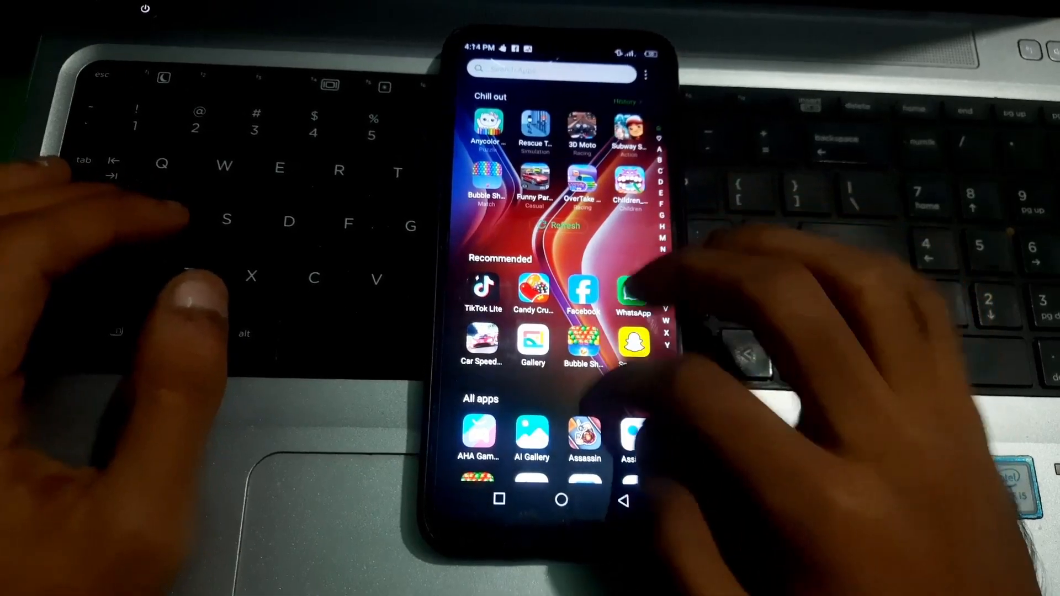
Step: Scroll through the app drawer to reach the Settings app
{"action": "scroll", "scroll_direction": "down", "scroll_amount": 3}
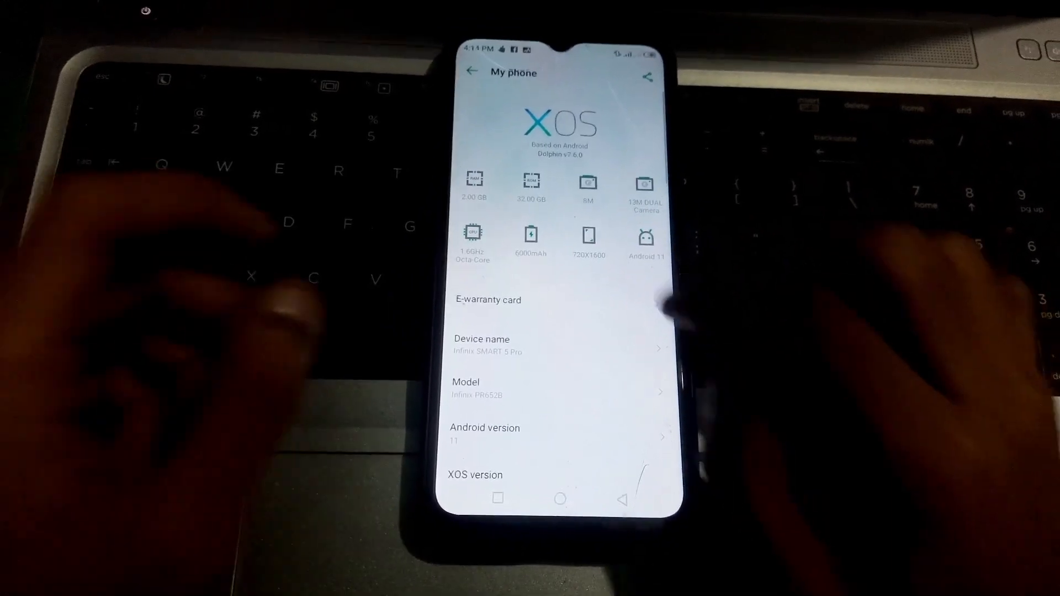
Step: Tap Build number in My phone until the 'You are now a developer!' toast appears
{"action": "scroll", "scroll_direction": "down", "scroll_amount": 3}
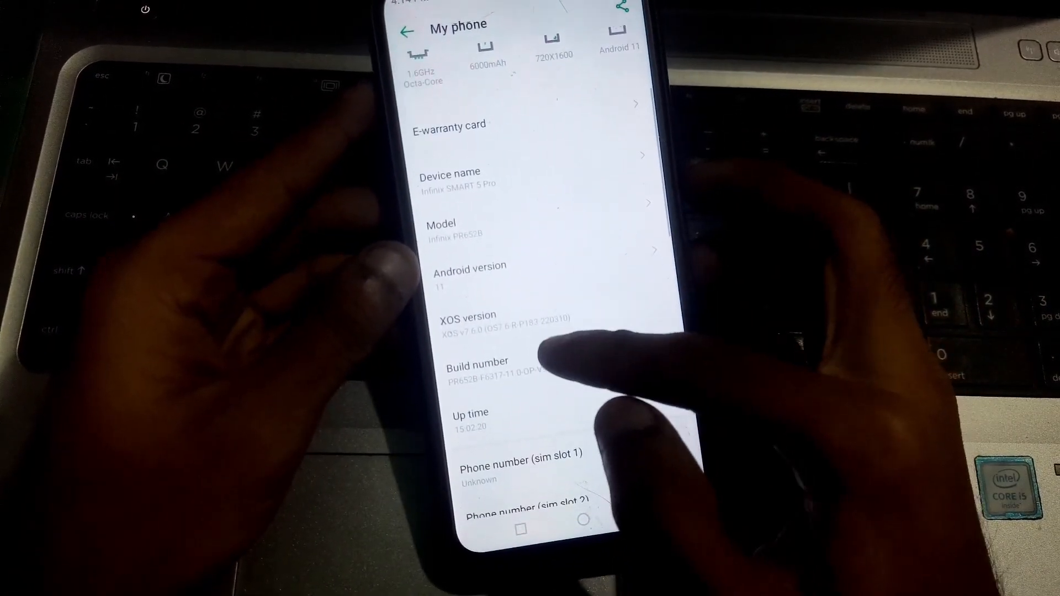
{"action": "left_click", "coordinate": [477, 369]}
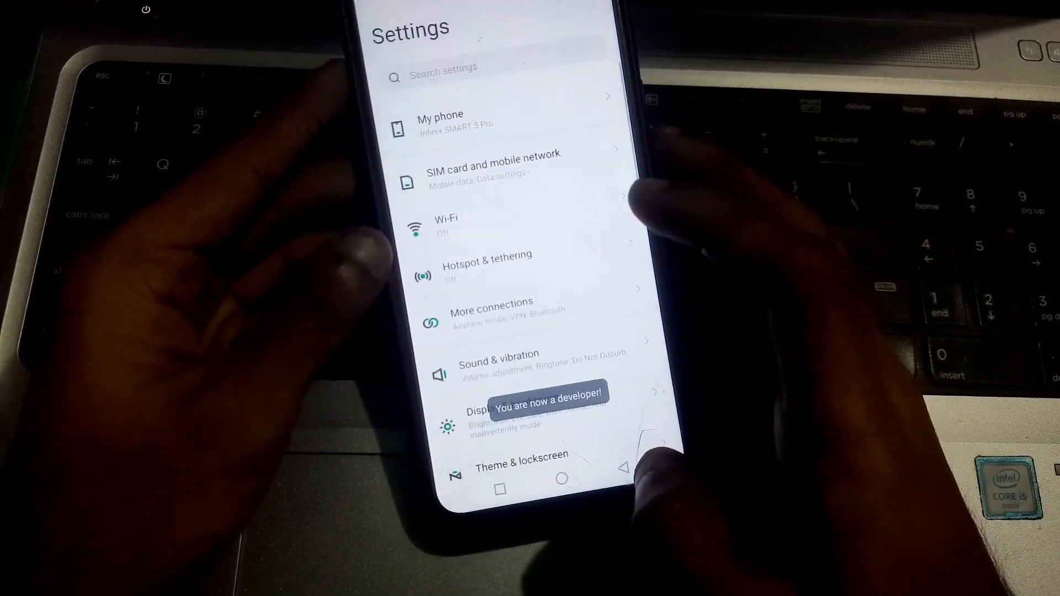
Step: Go to System and open Developer options, reaching the pattern unlock screen
{"action": "scroll", "scroll_direction": "down", "scroll_amount": 3}
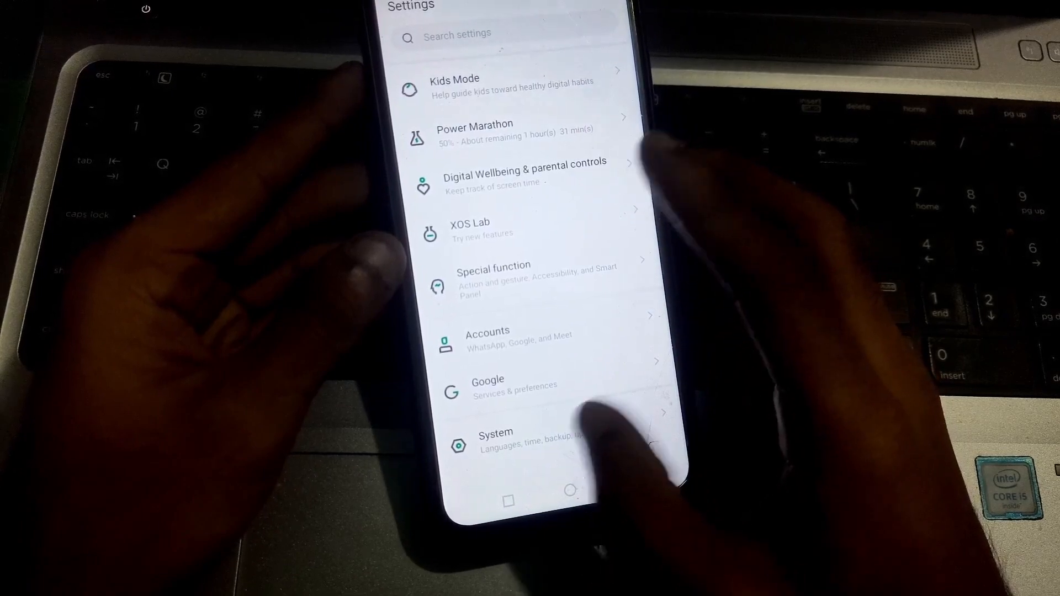
{"action": "left_click", "coordinate": [496, 441]}
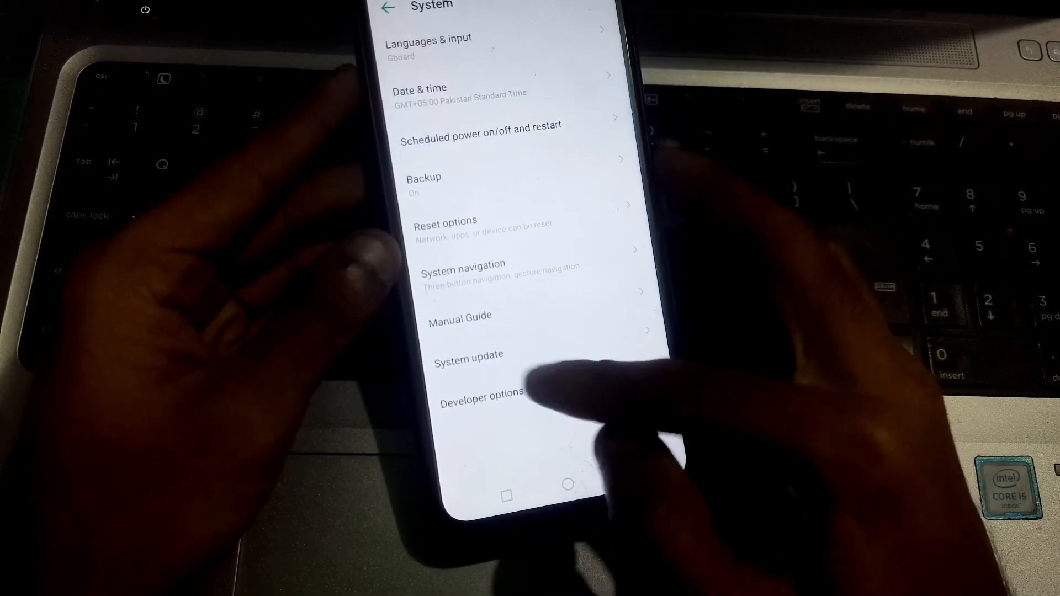
{"action": "left_click", "coordinate": [479, 393]}
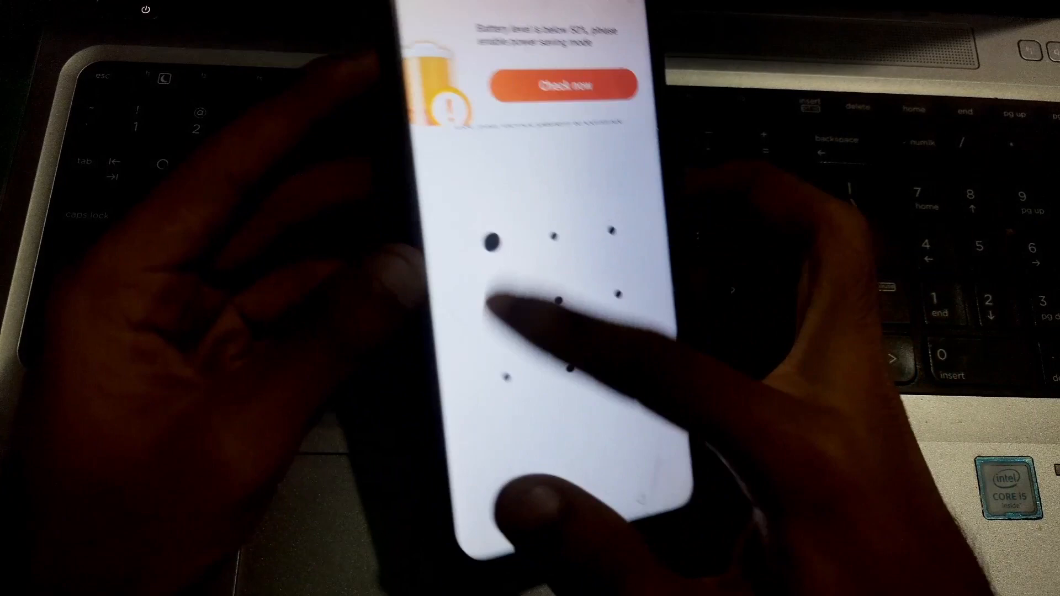
Step: Enter the lock pattern, enable OEM unlocking past the warning, and return to System
{"action": "left_click", "coordinate": [636, 312]}
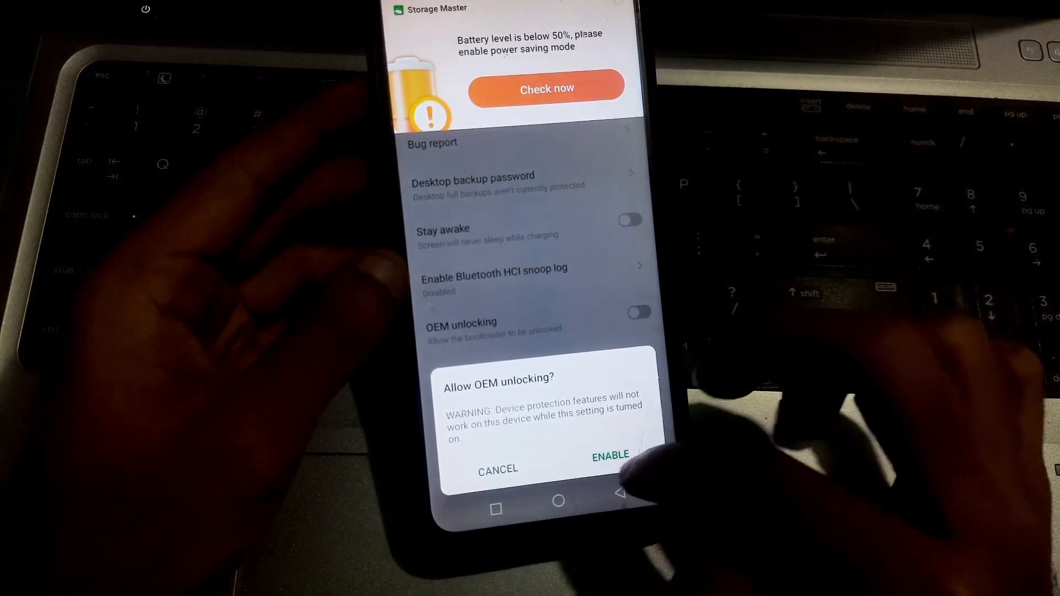
{"action": "left_click", "coordinate": [609, 455]}
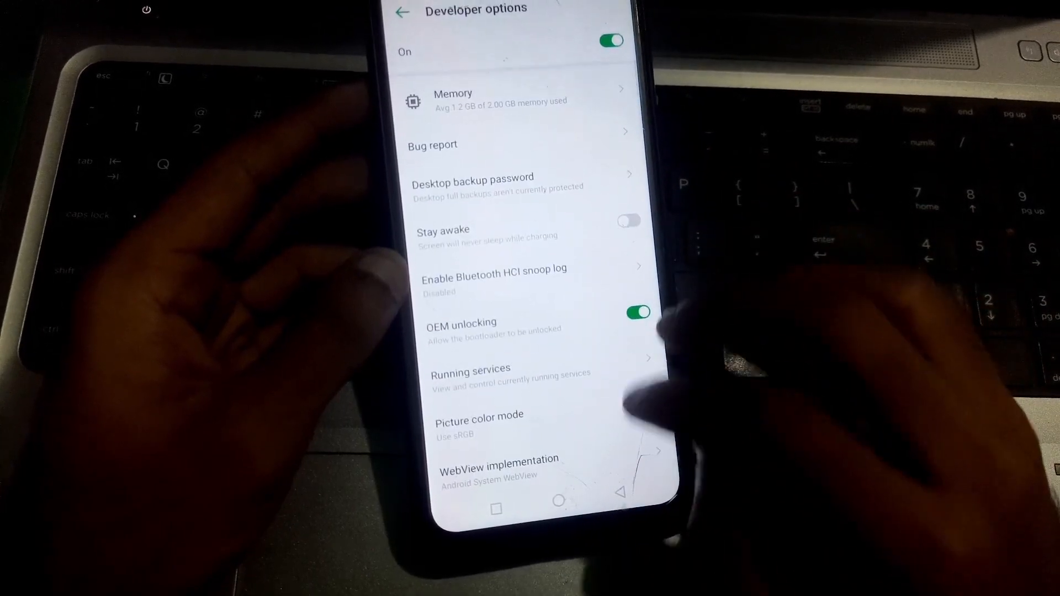
{"action": "left_click", "coordinate": [402, 12]}
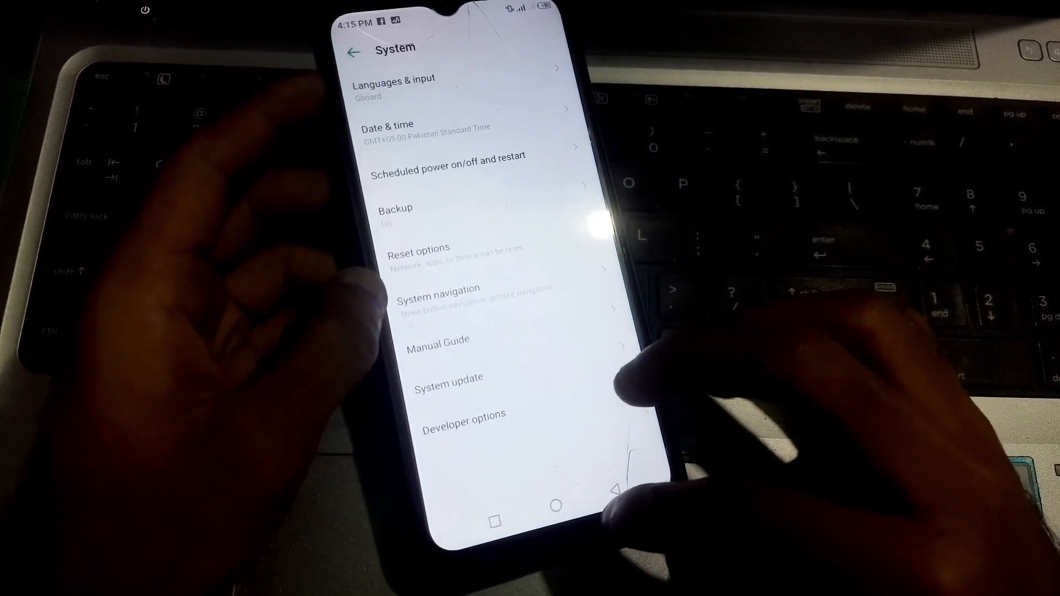